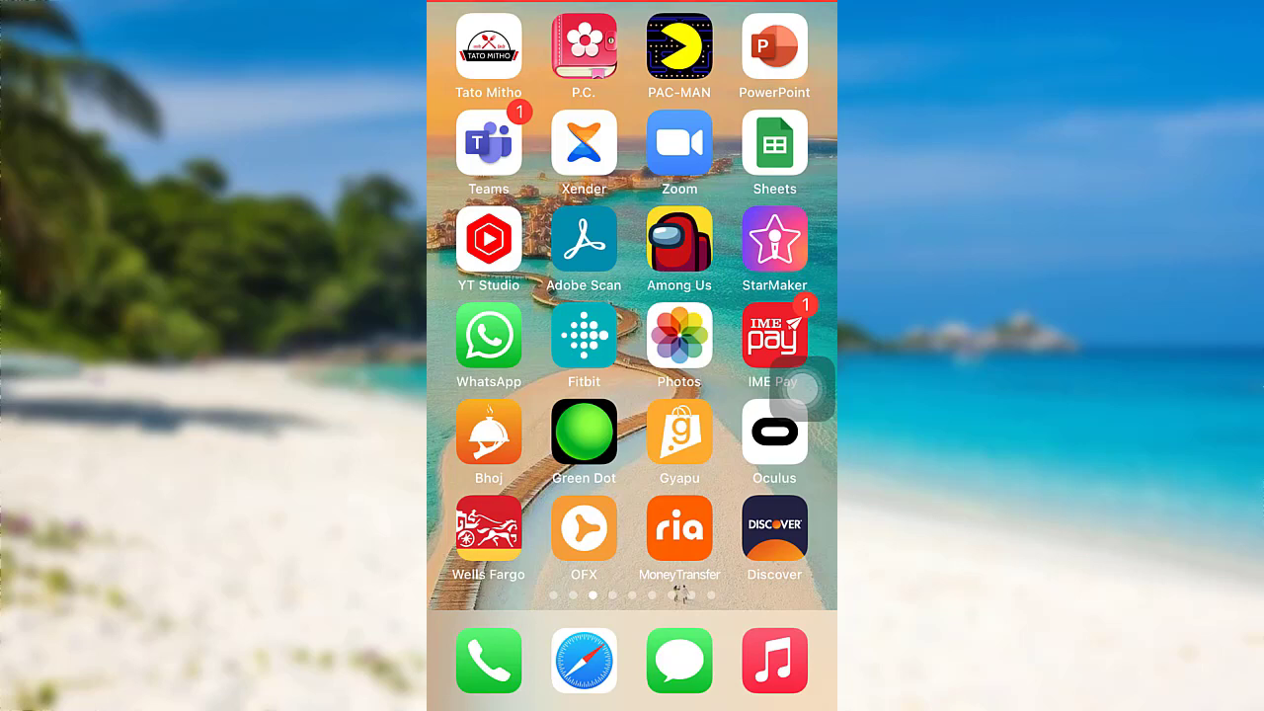
Launch the Ria Money Transfer app from the home screen to its welcome screen.
left_click(679, 526)
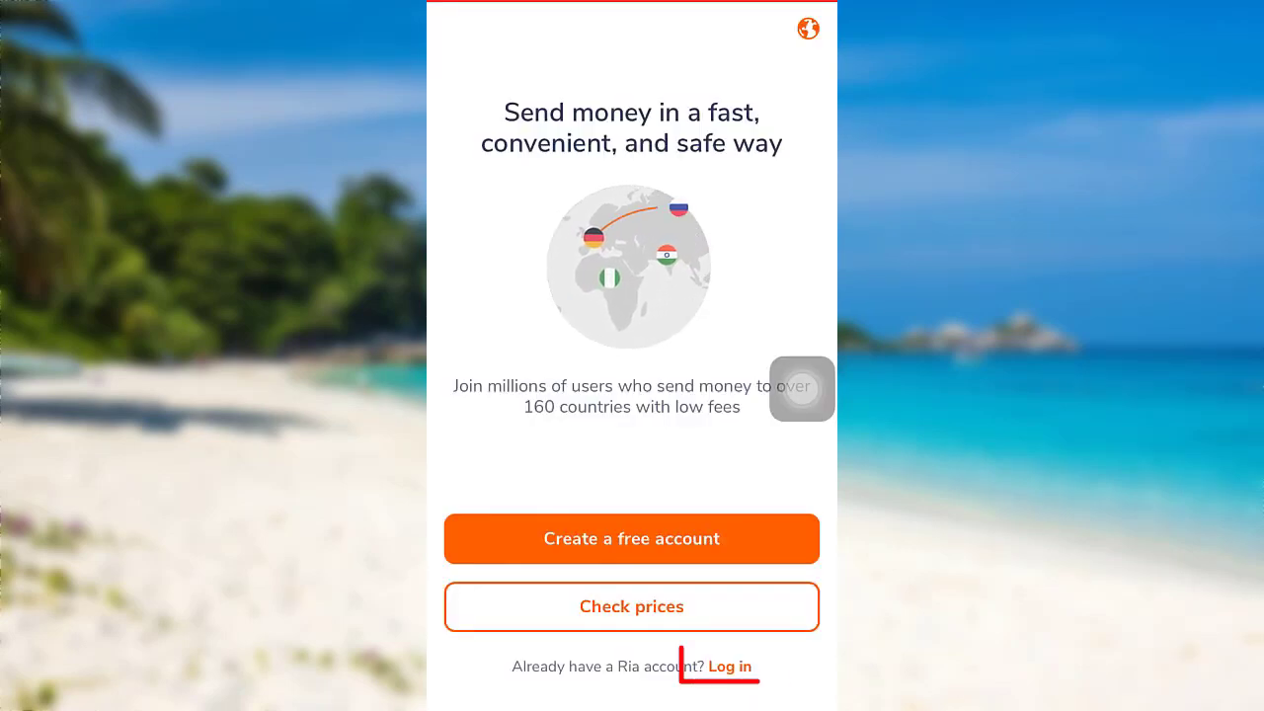
Go to the log-in screen via the 'Log in' link for existing Ria accounts.
left_click(731, 665)
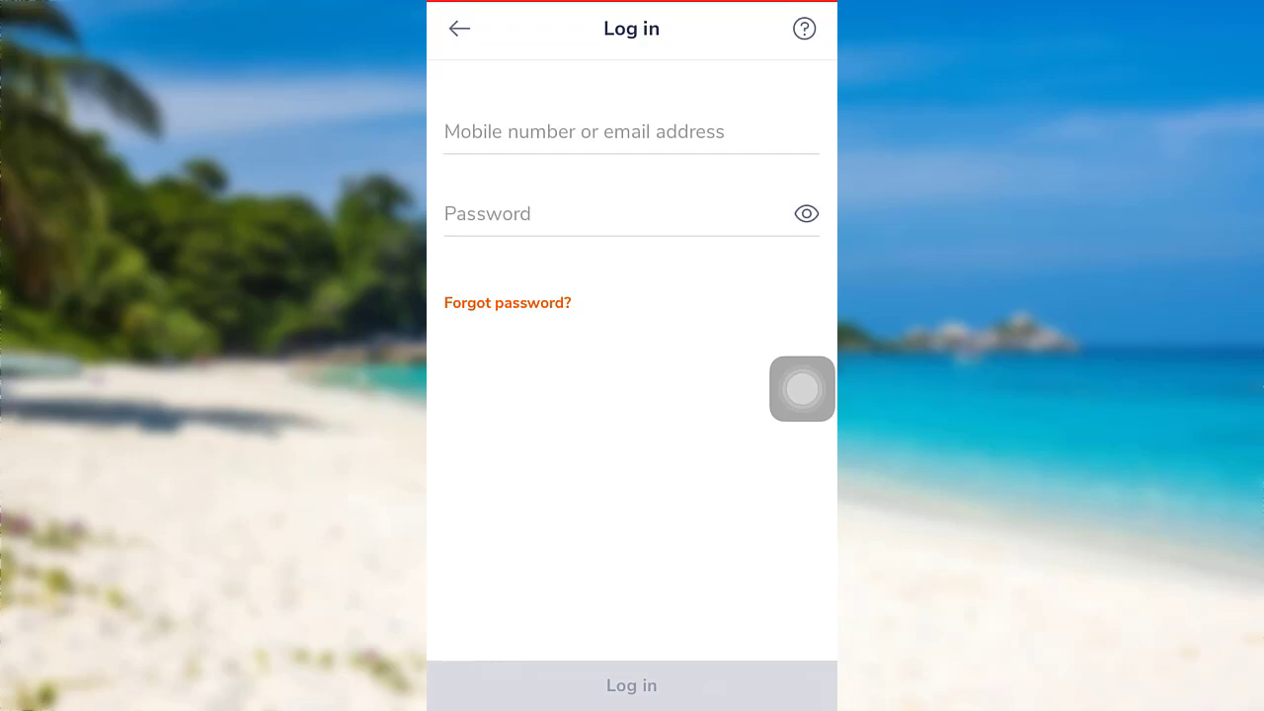
Reach the Forgot password screen via the 'Forgot password?' link under the Password field.
left_click(508, 305)
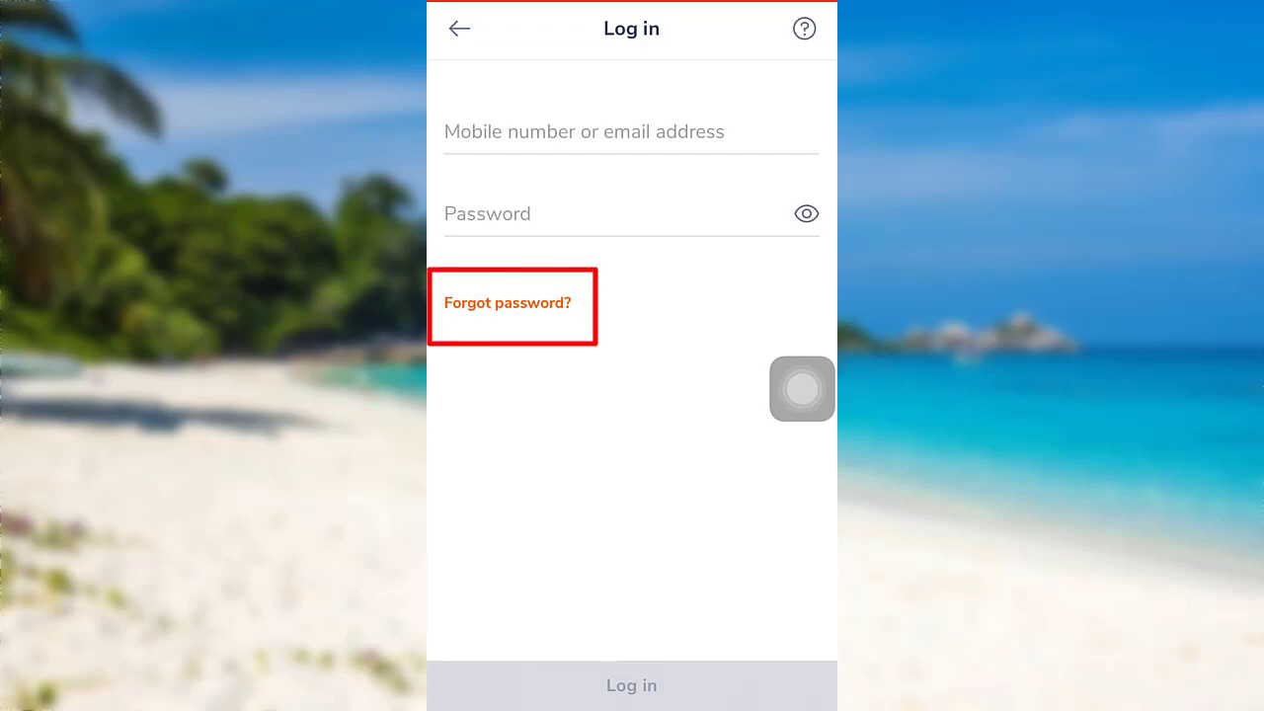
left_click(506, 302)
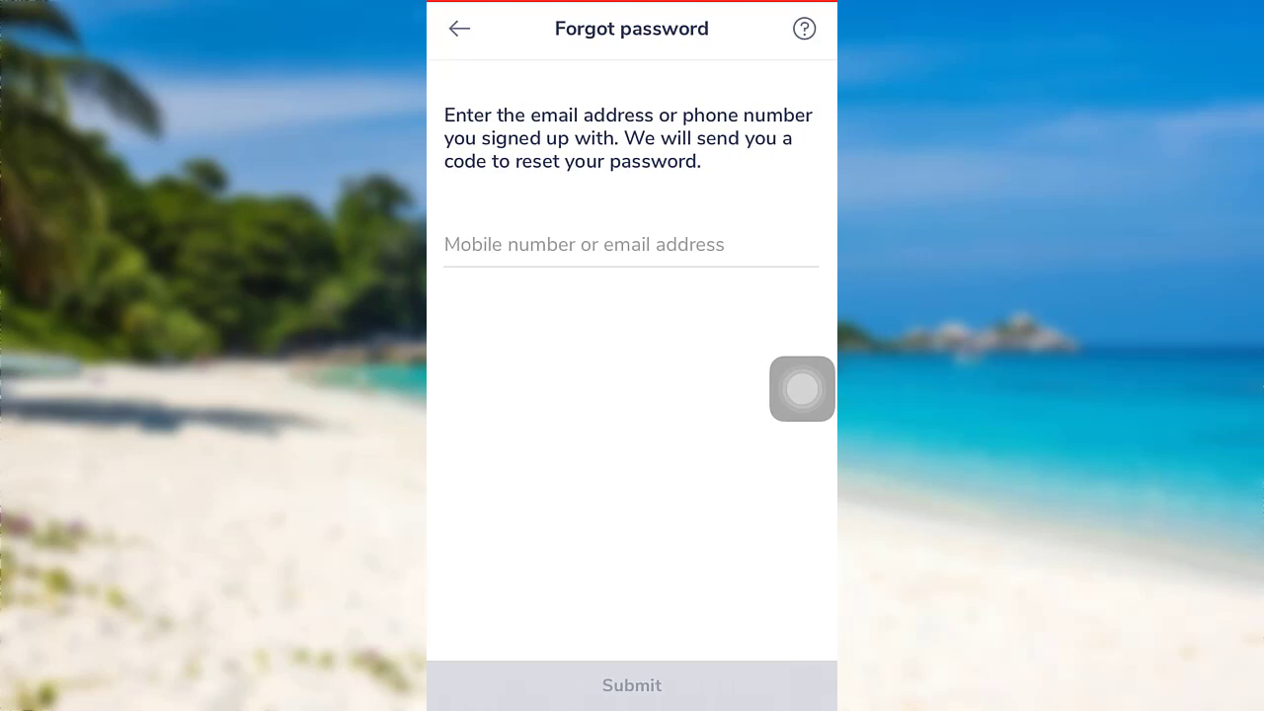